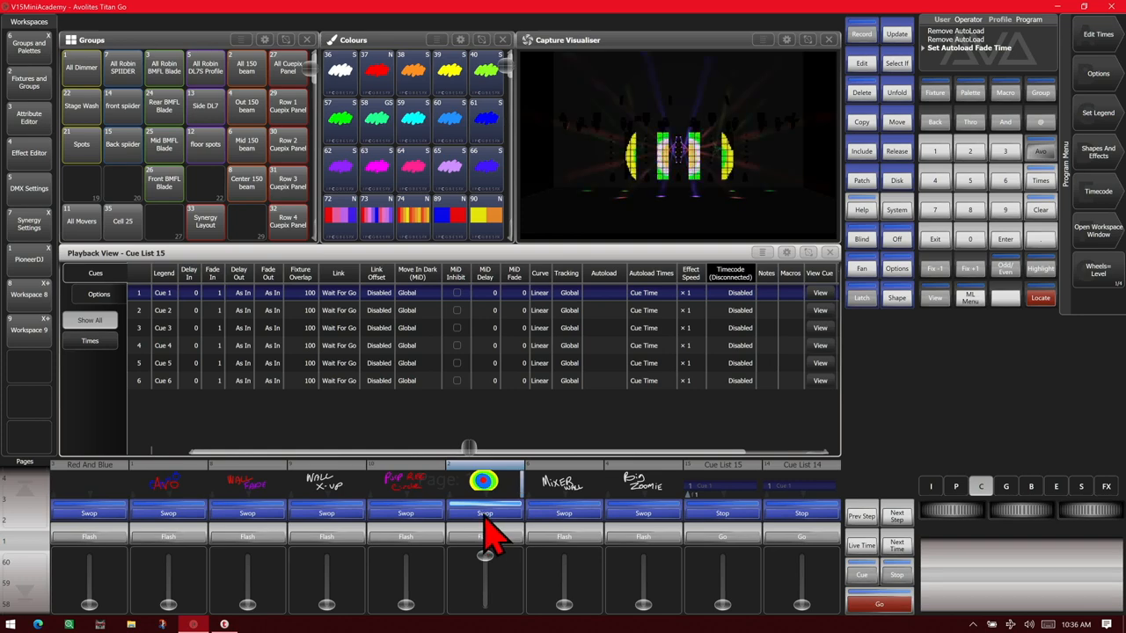
# - Begin assigning a playback autoload to cue 2 of Cue List 15
pyautogui.click(485, 513)
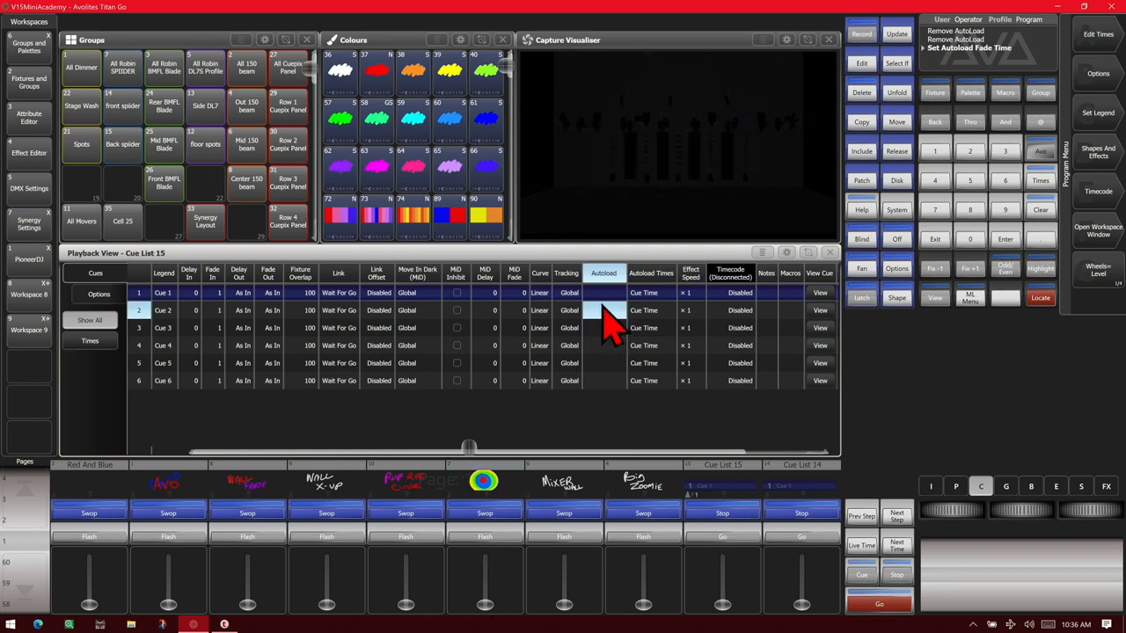
pyautogui.click(604, 328)
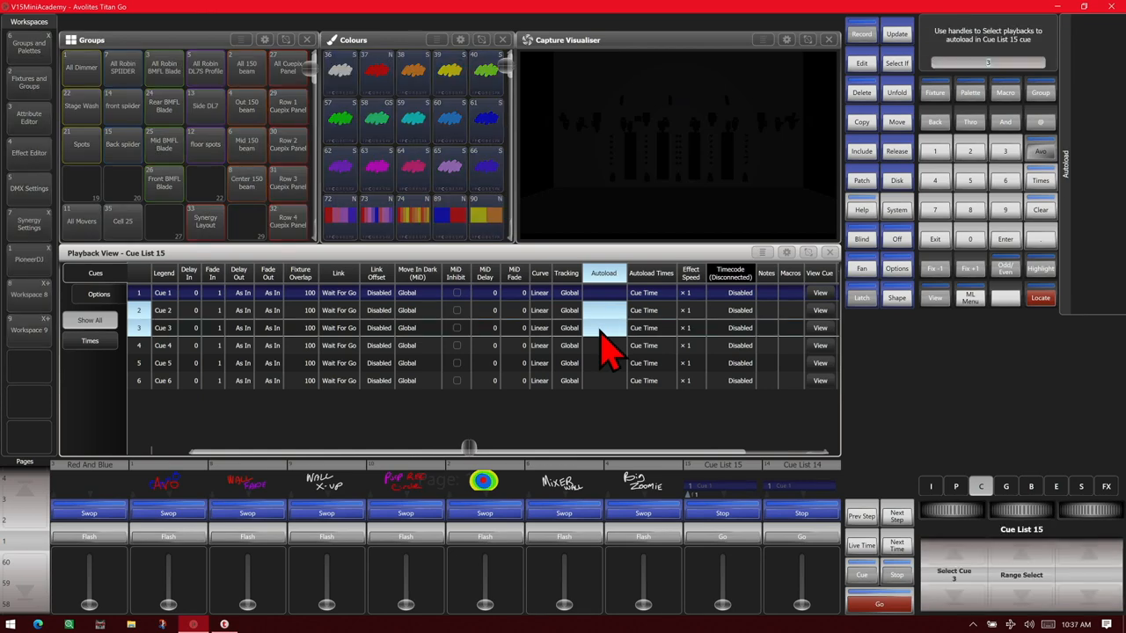
pyautogui.moveTo(507, 527)
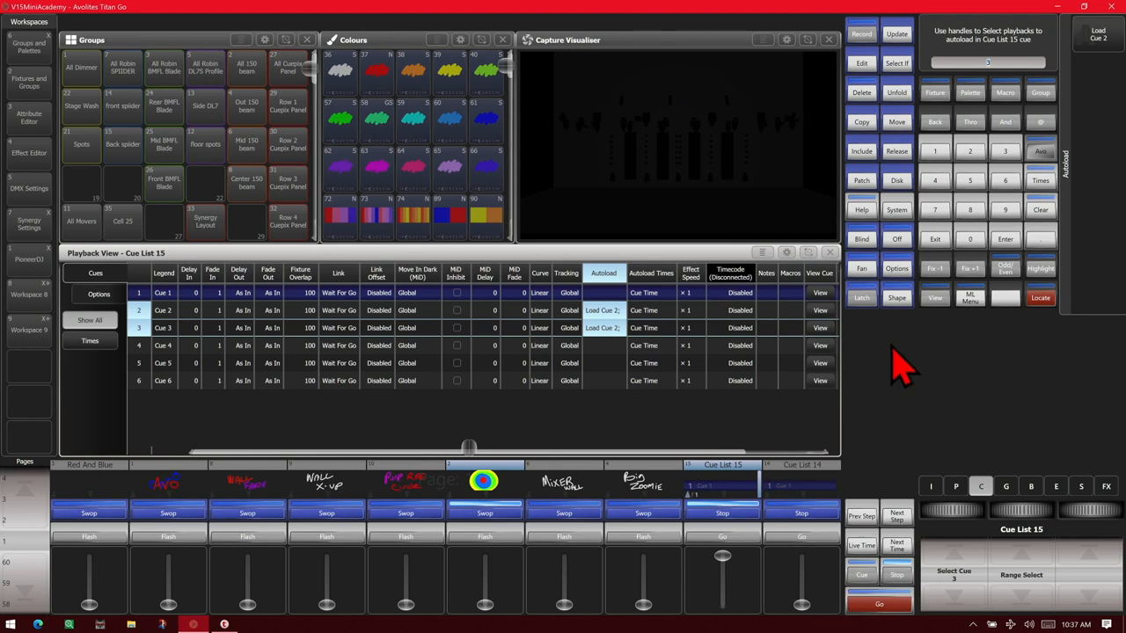
pyautogui.moveTo(941, 255)
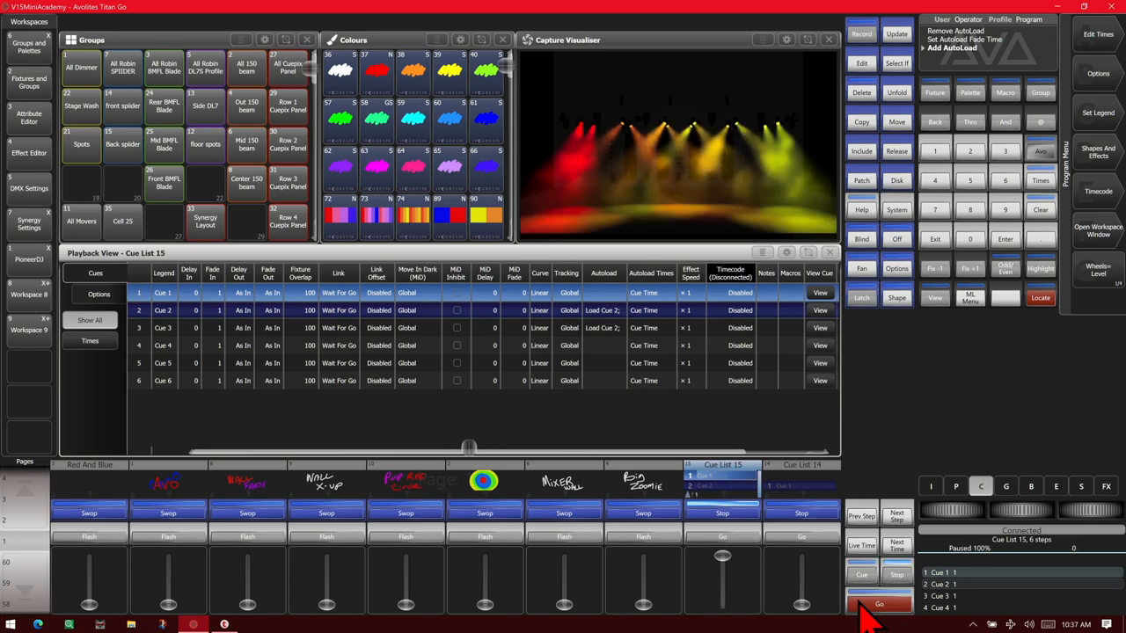
# - Advance Cue List 15 through cues 2, 3 and 4 to test the autoloads
pyautogui.click(879, 604)
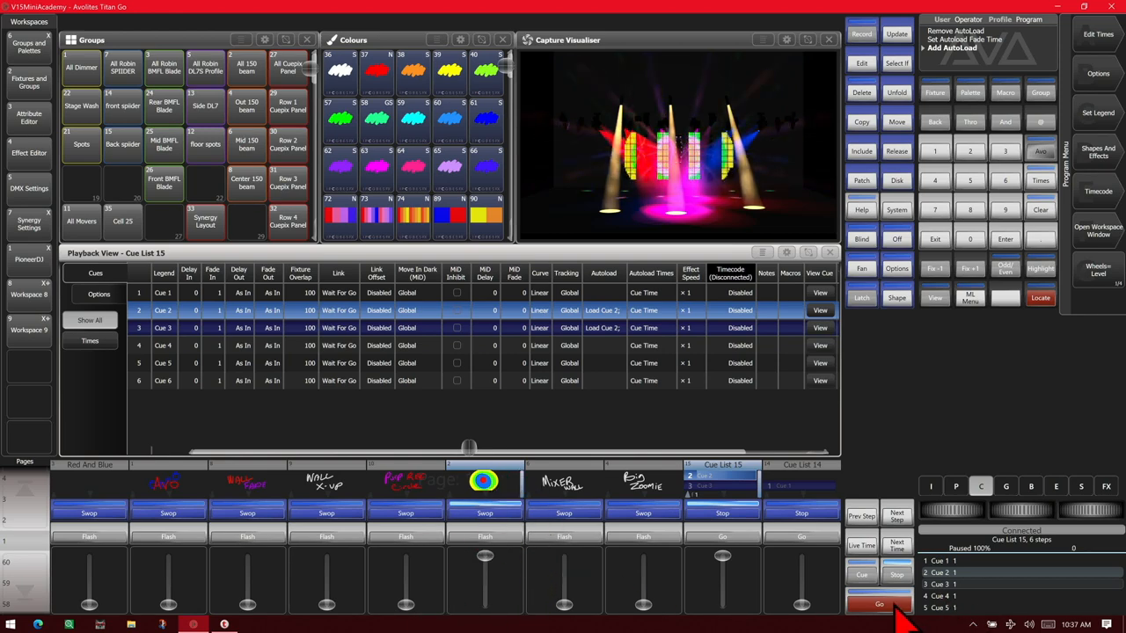
pyautogui.click(878, 603)
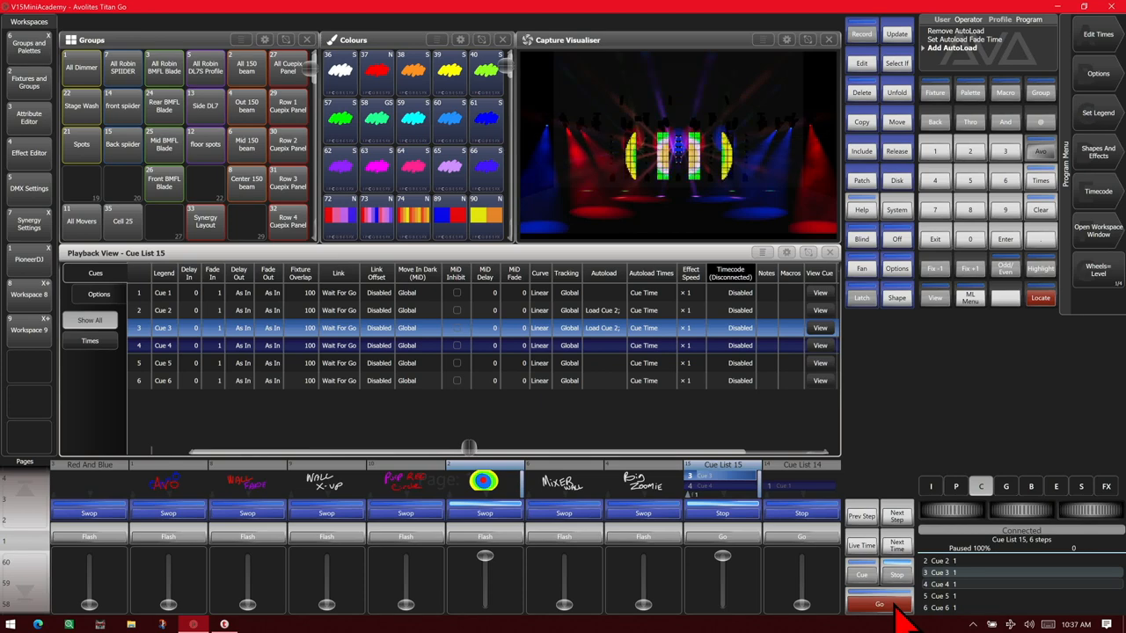
pyautogui.click(878, 603)
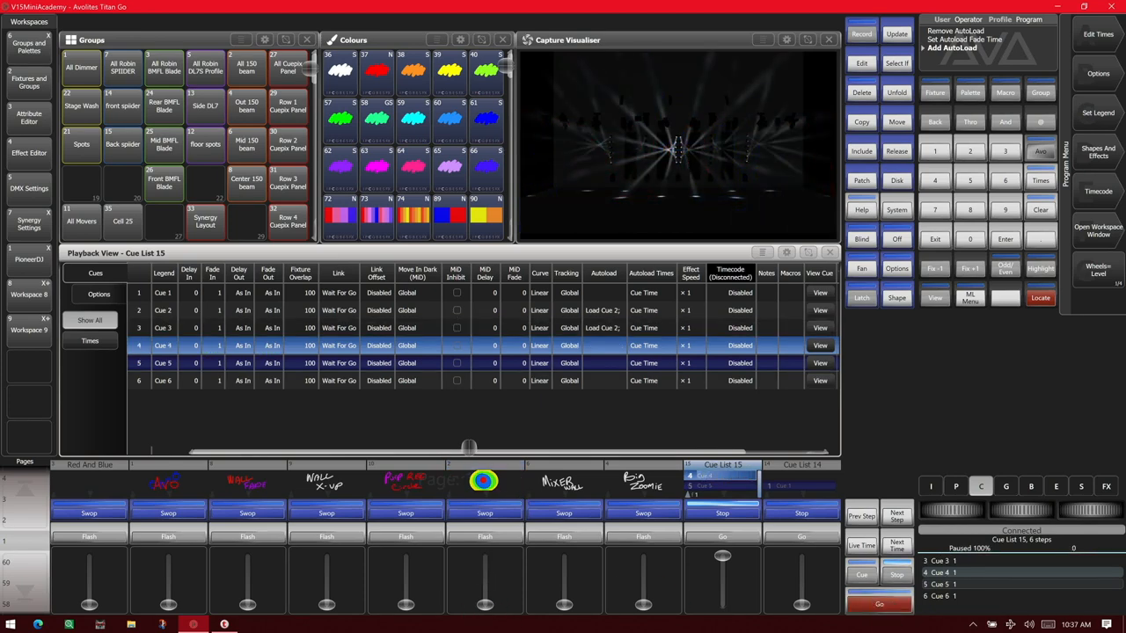
pyautogui.moveTo(536, 373)
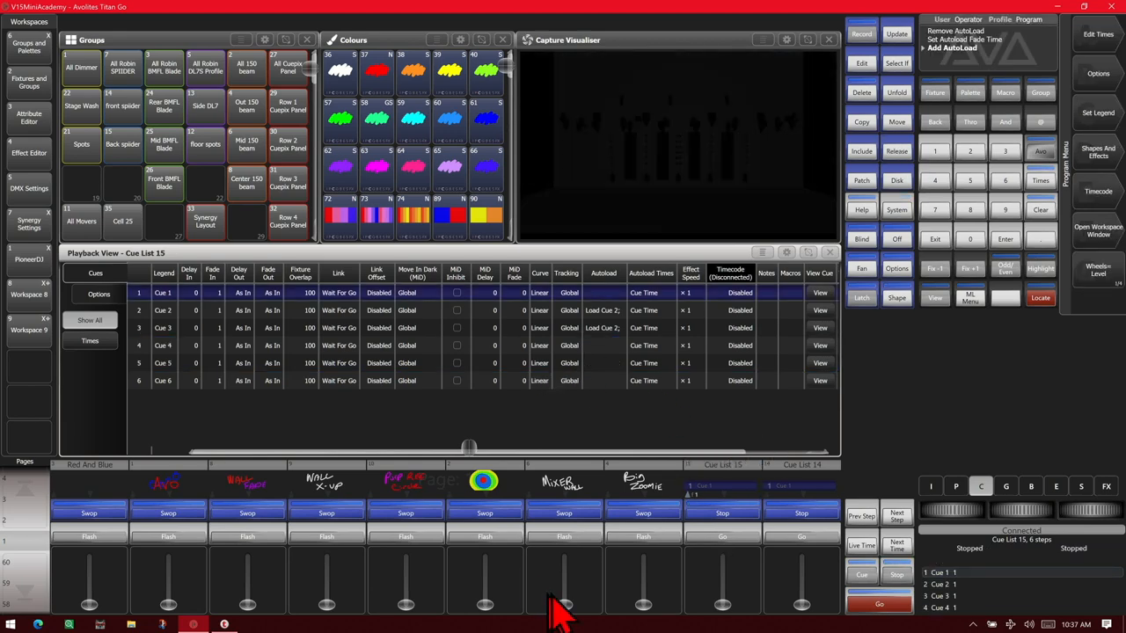
pyautogui.moveTo(422, 422)
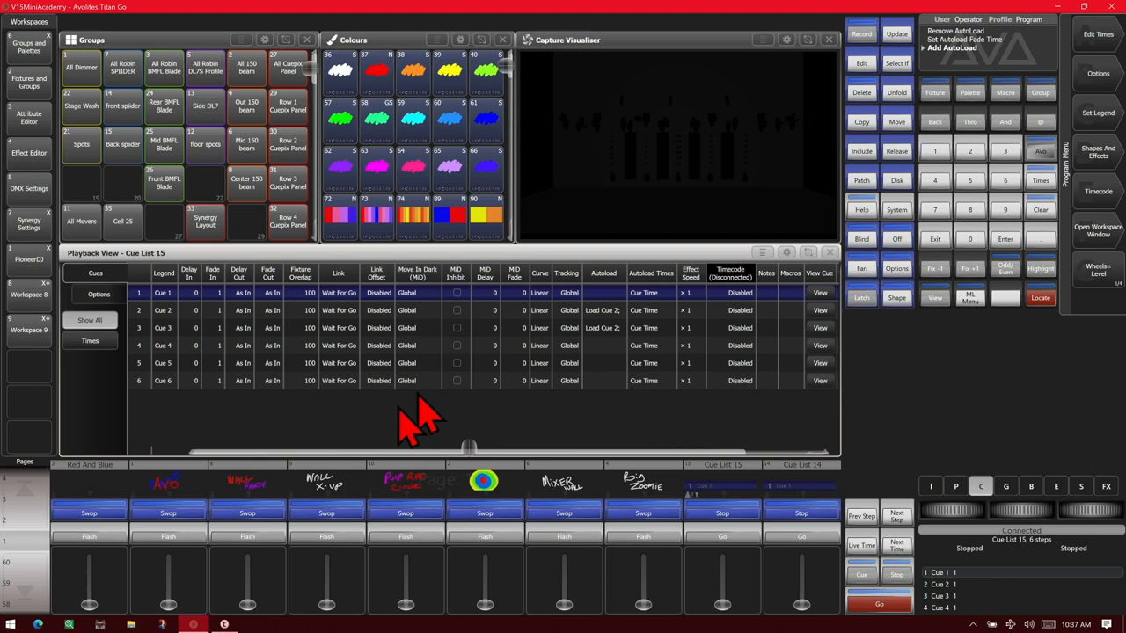
# - Widen the Autoload column so cue 2 and 3 entries show in full
pyautogui.click(327, 514)
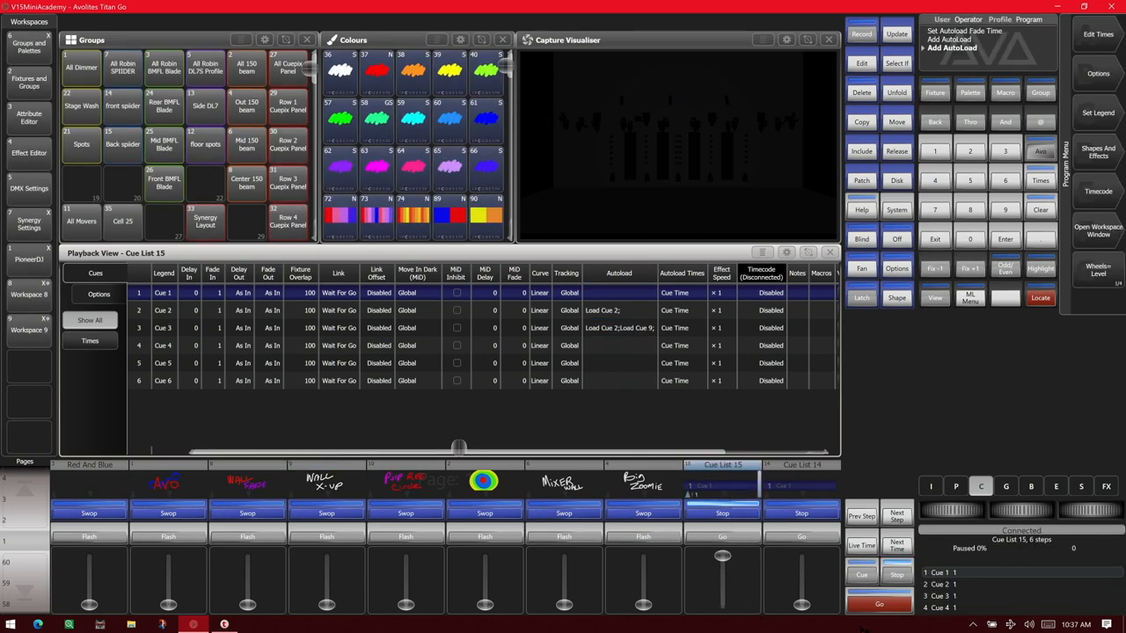
# - Advance Cue List 15 from cue 1 to cue 3
pyautogui.click(877, 601)
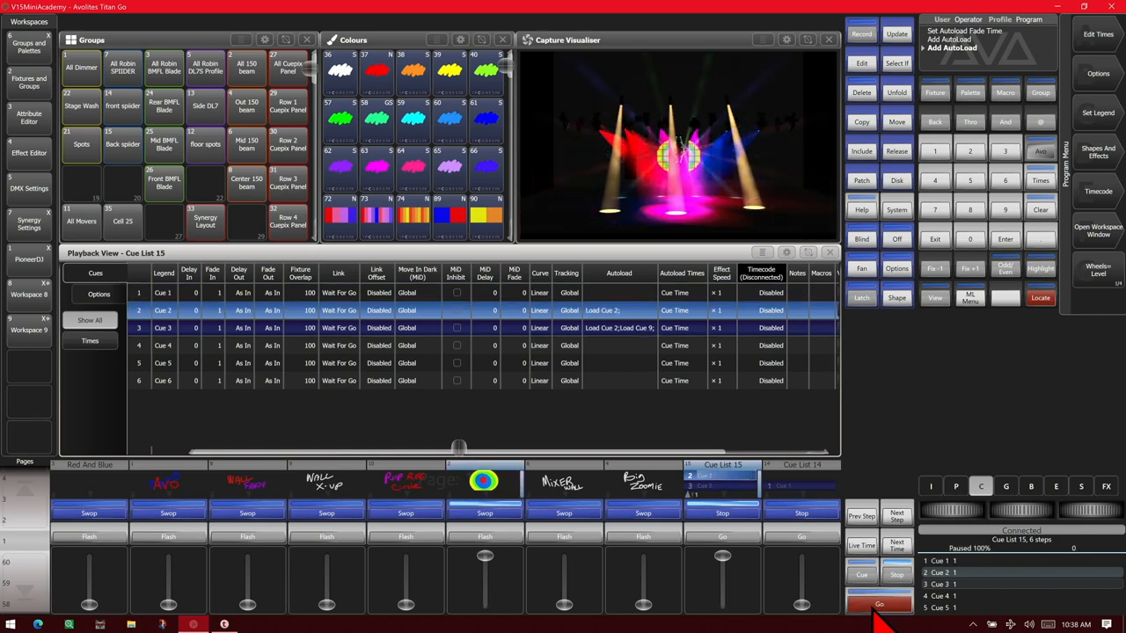
pyautogui.click(879, 603)
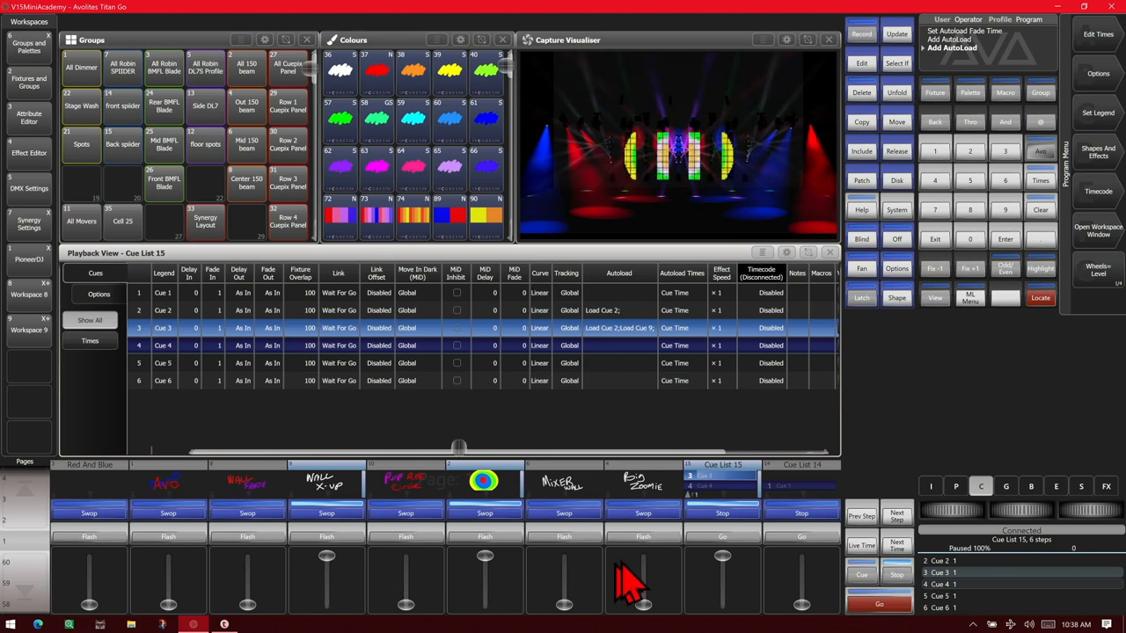
pyautogui.moveTo(630, 369)
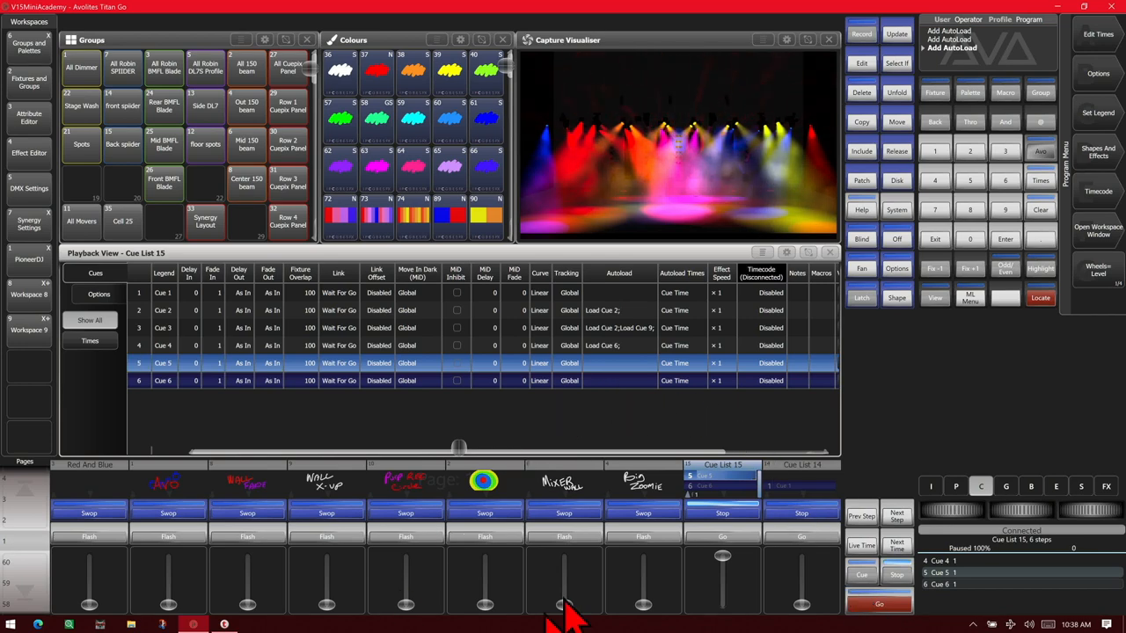
pyautogui.moveTo(609, 413)
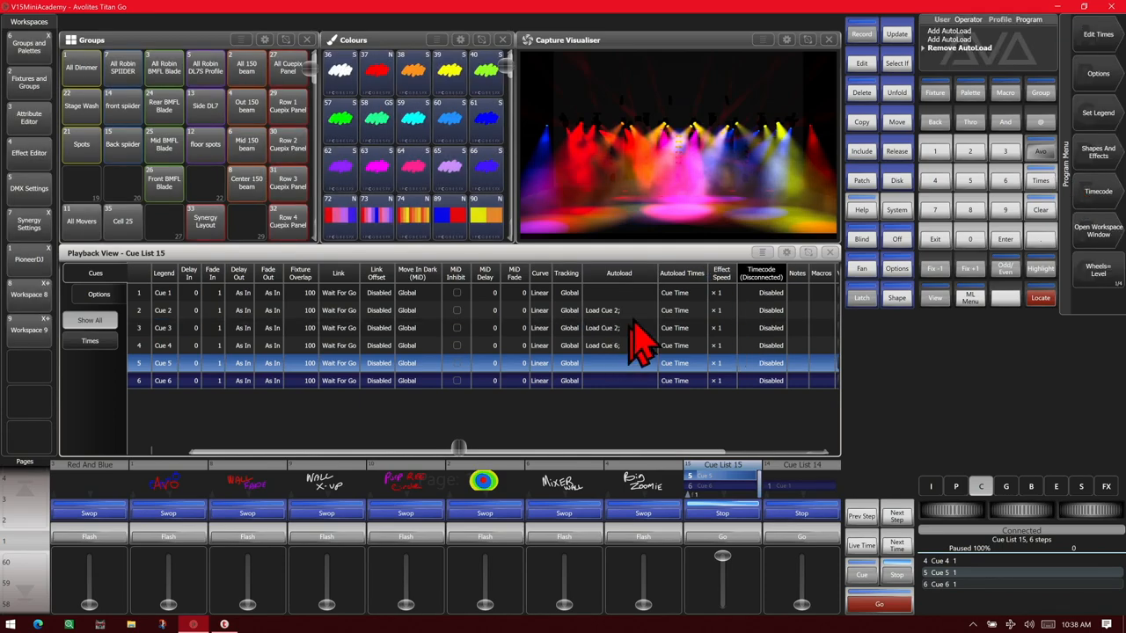
pyautogui.moveTo(633, 384)
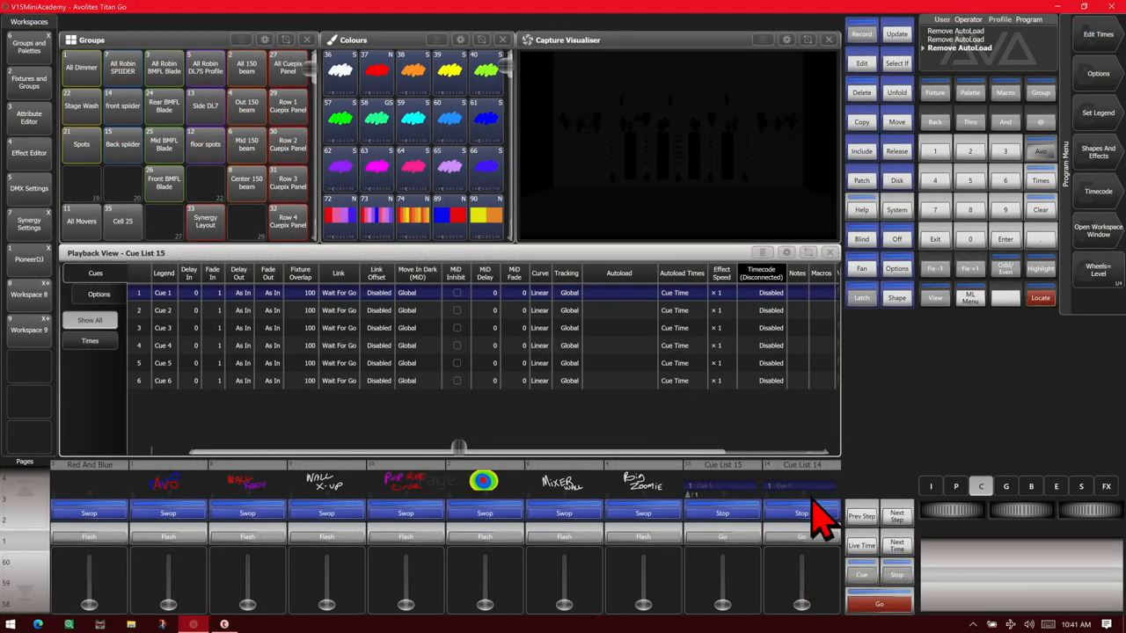
pyautogui.moveTo(748, 510)
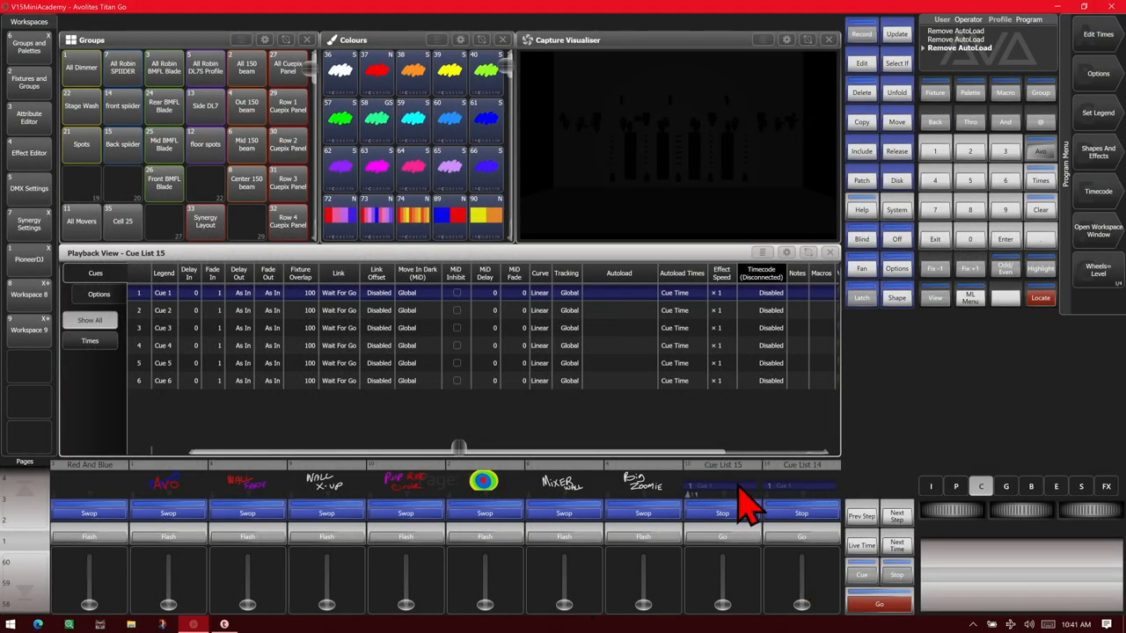
pyautogui.moveTo(742, 430)
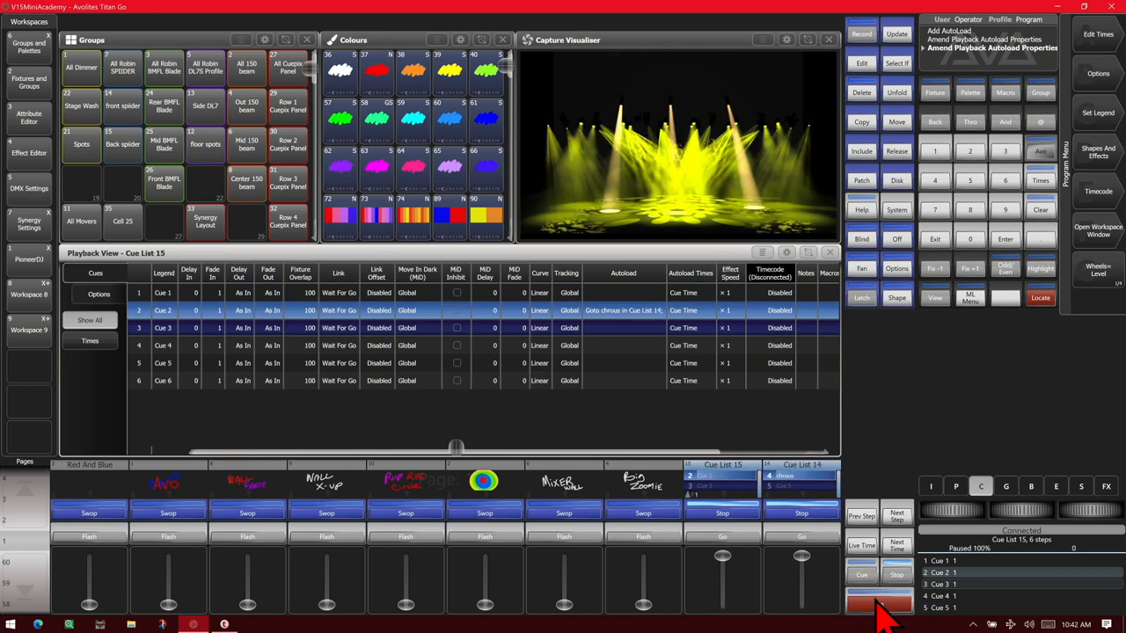
# - Advance Cue List 15 past cue 2 to test the jump autoload
pyautogui.click(878, 602)
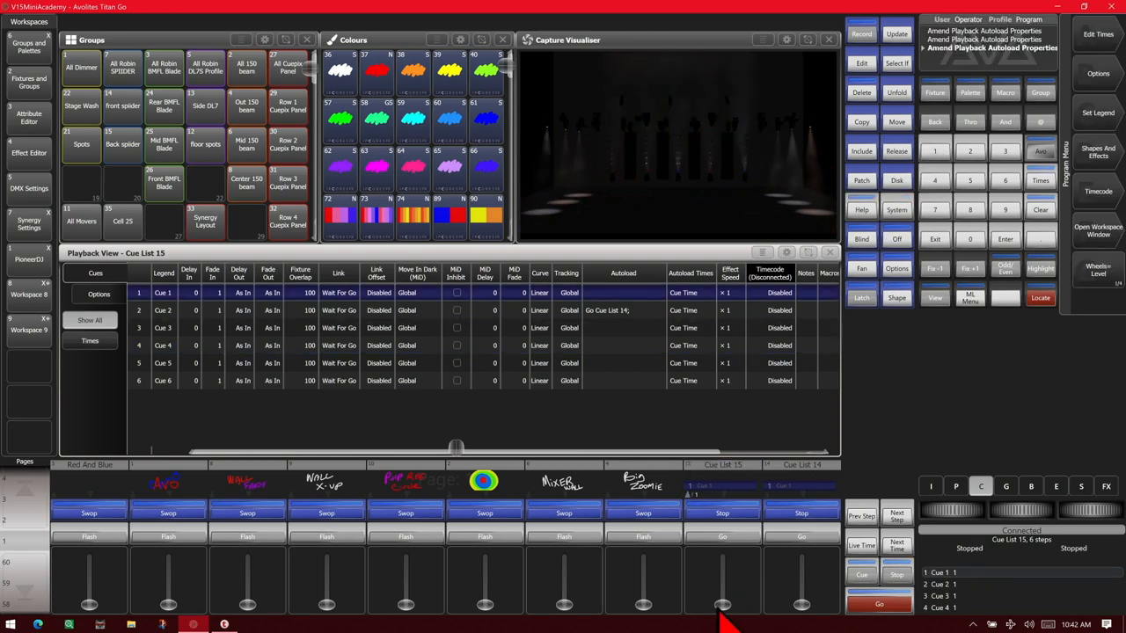
# - Run Cue List 15 into cue 2 to fire Cue List 14, then on to cue 3
pyautogui.click(721, 513)
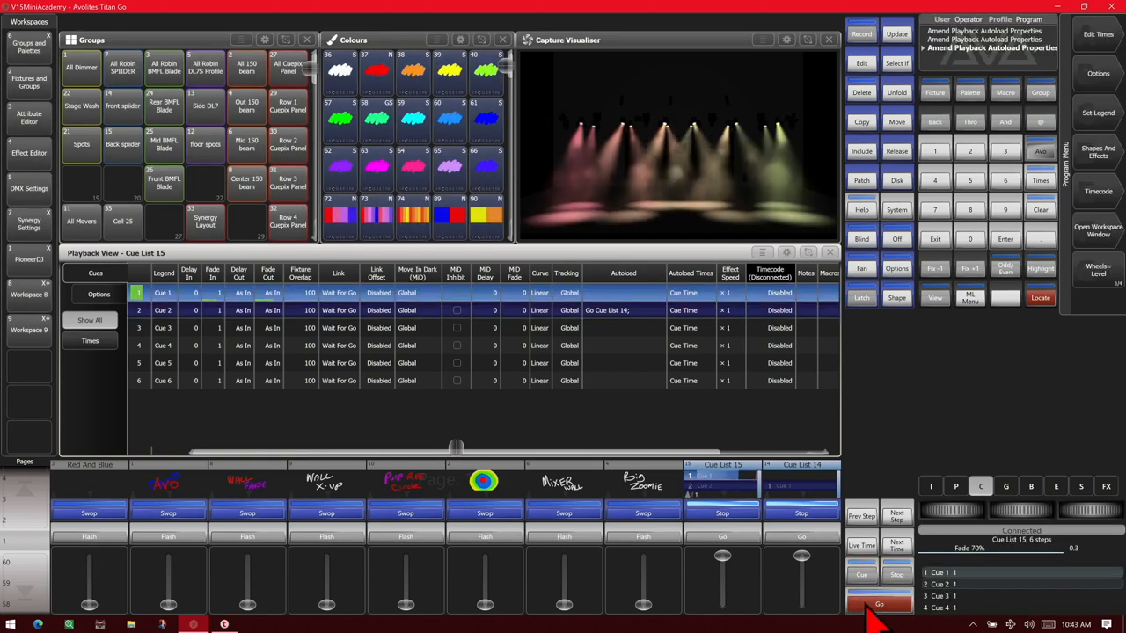
pyautogui.click(879, 603)
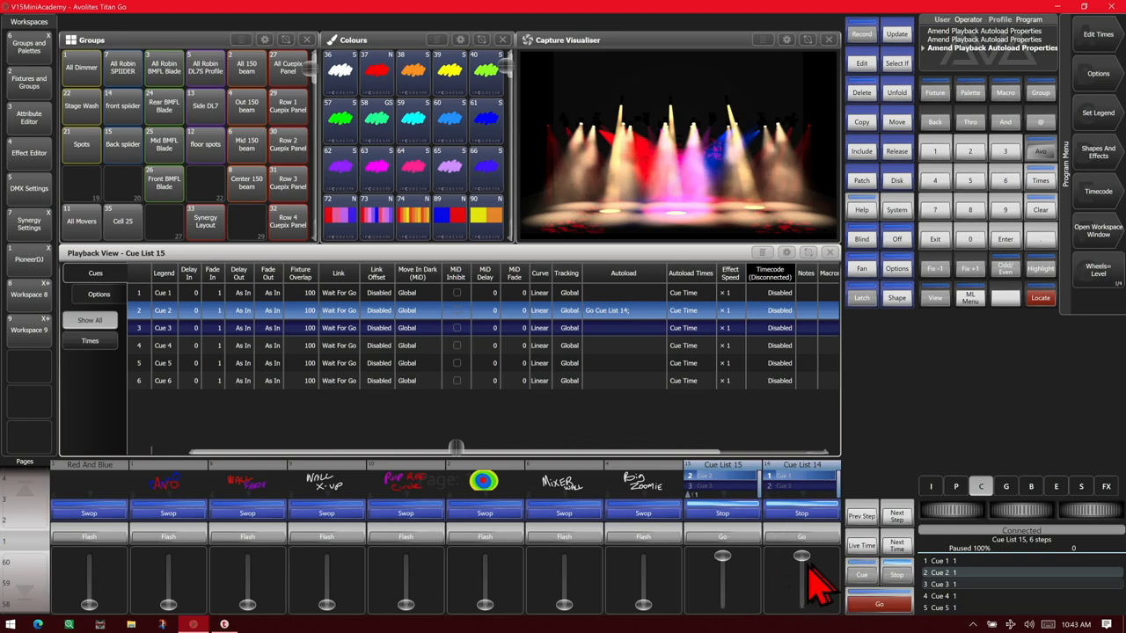
pyautogui.click(878, 603)
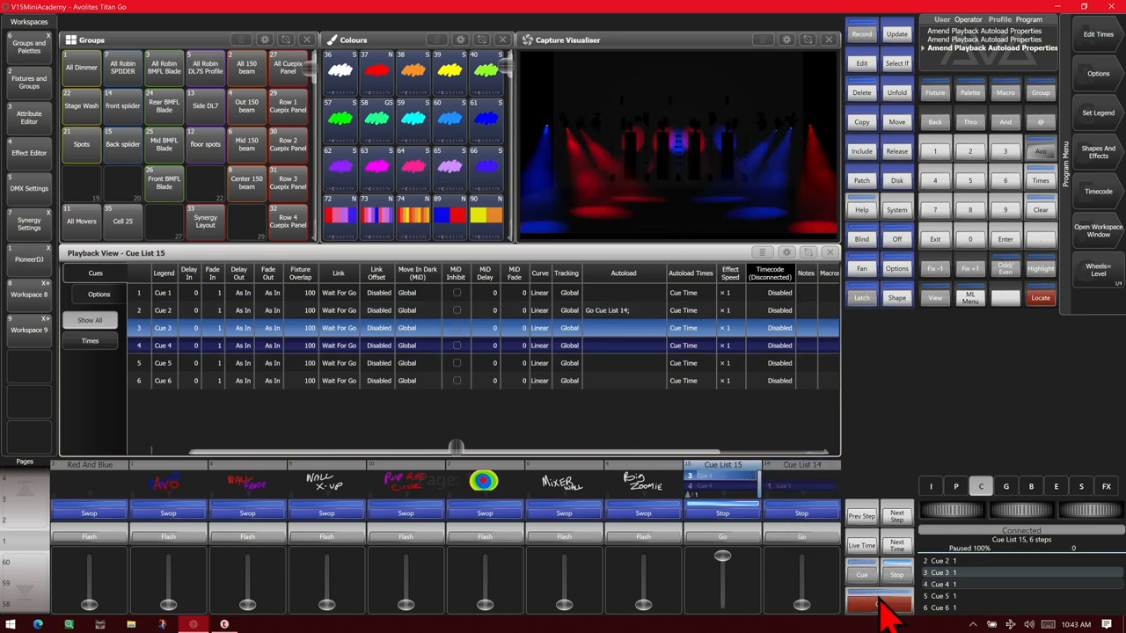